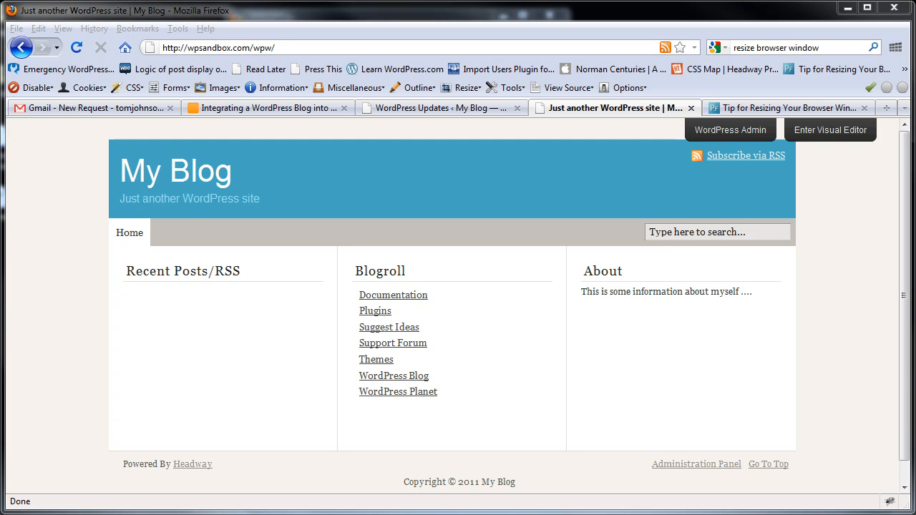
{"action": "mouse_move", "coordinate": [304, 353]}
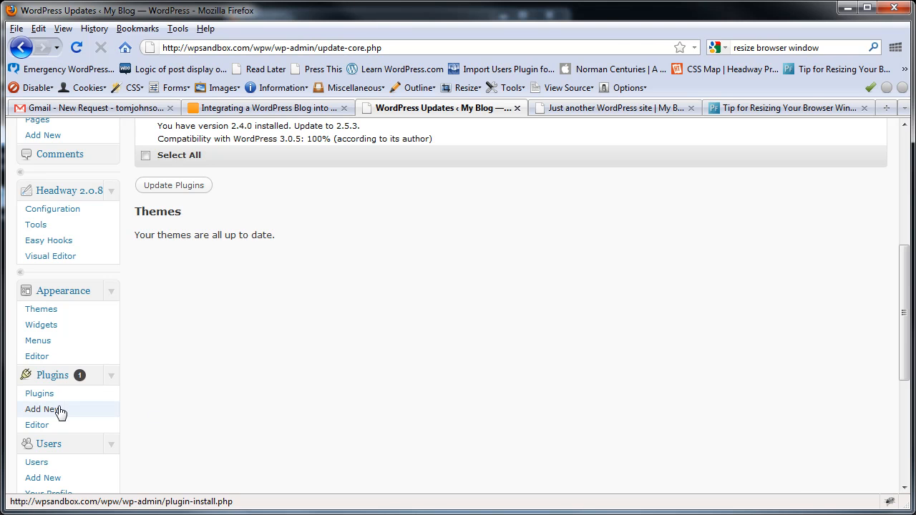
- Go to Plugins > Add New from the admin sidebar
{"action": "left_click", "coordinate": [43, 409]}
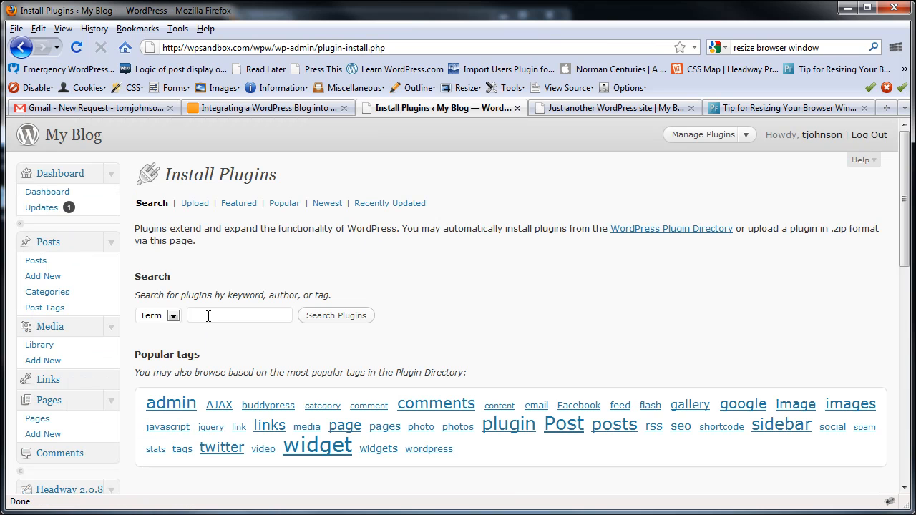
- Search the plugin directory for 'dummy content'
{"action": "left_click", "coordinate": [240, 315]}
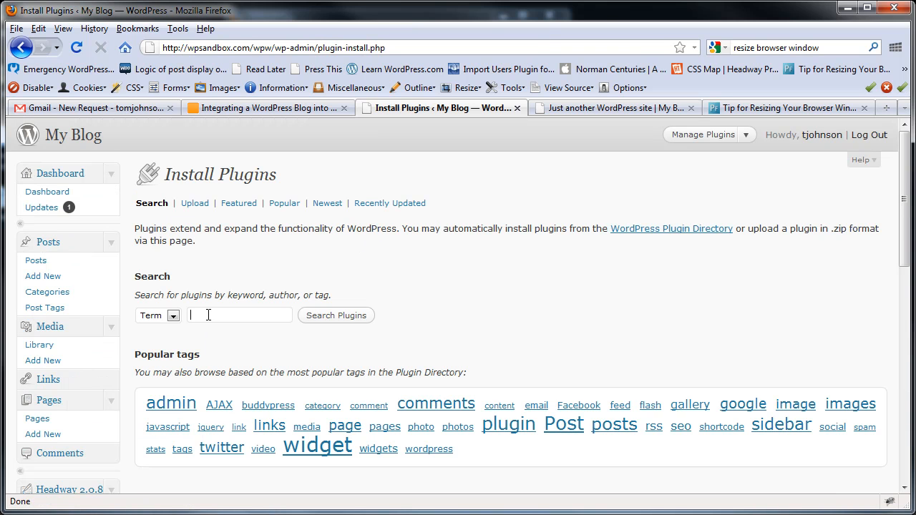
{"action": "type", "text": "dummy content"}
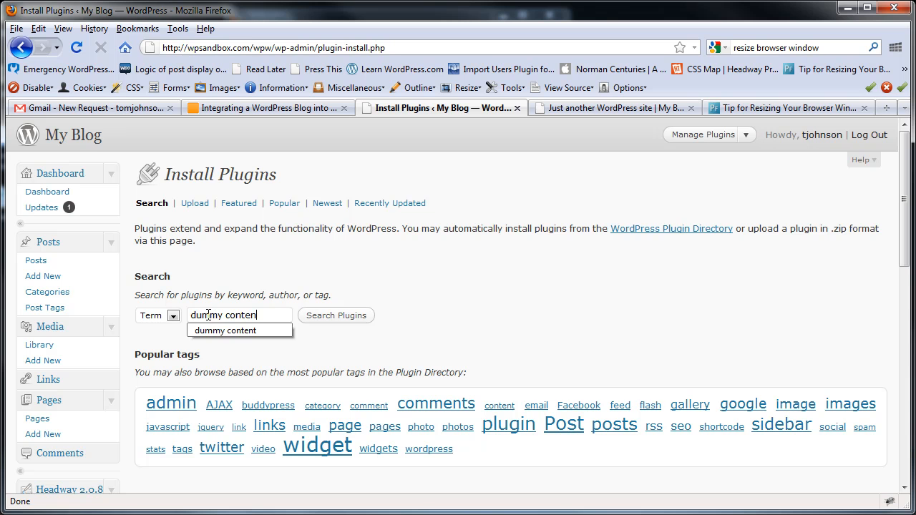
{"action": "left_click", "coordinate": [335, 315]}
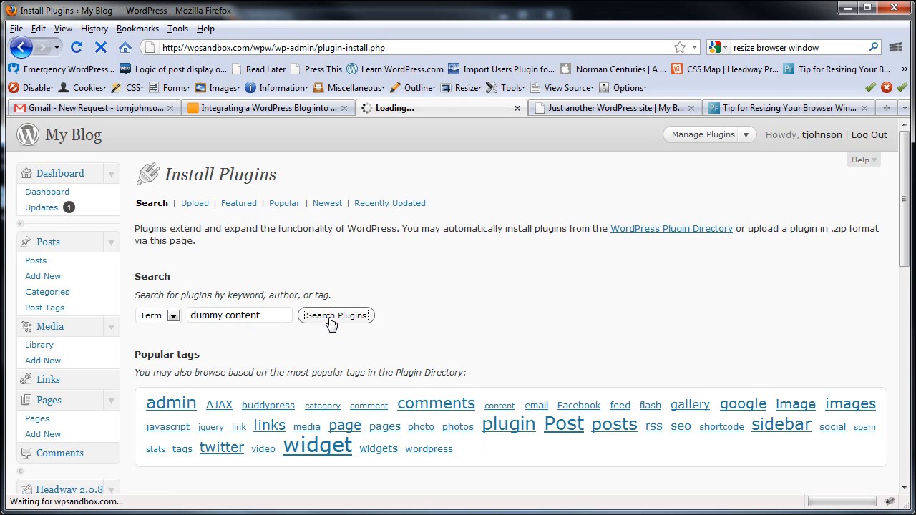
{"action": "left_click", "coordinate": [335, 315]}
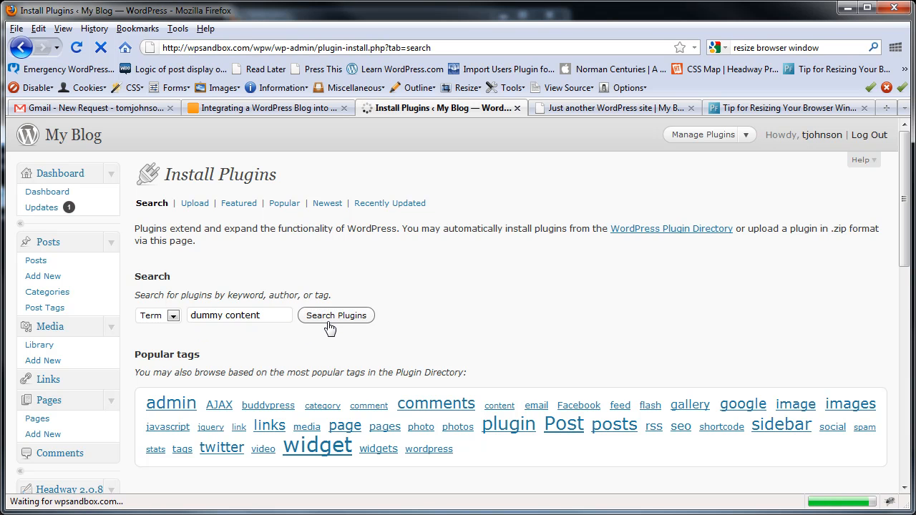
{"action": "left_click", "coordinate": [336, 315]}
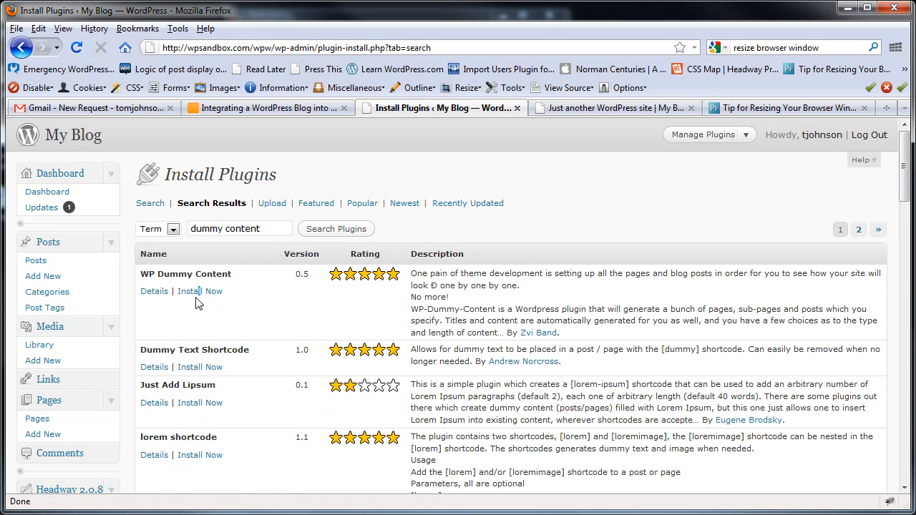
{"action": "mouse_move", "coordinate": [191, 291]}
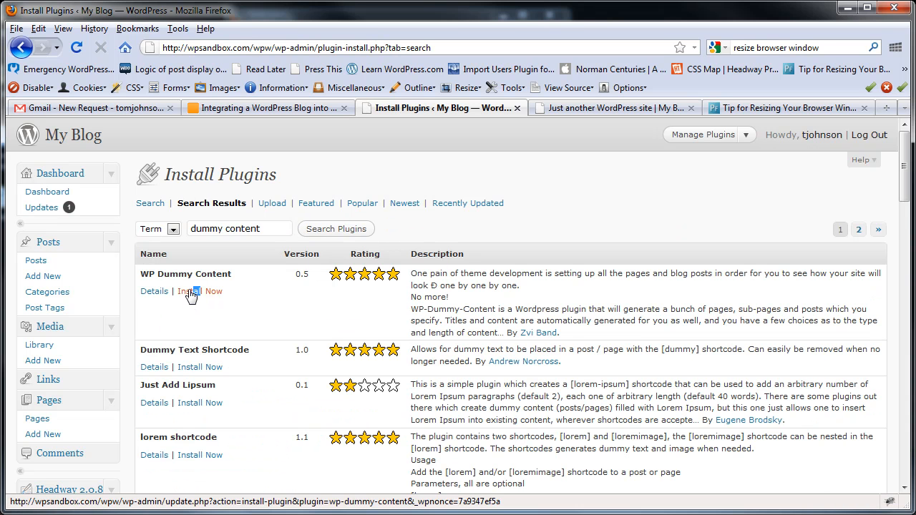
- Install the WP Dummy Content plugin and activate it
{"action": "left_click", "coordinate": [205, 290]}
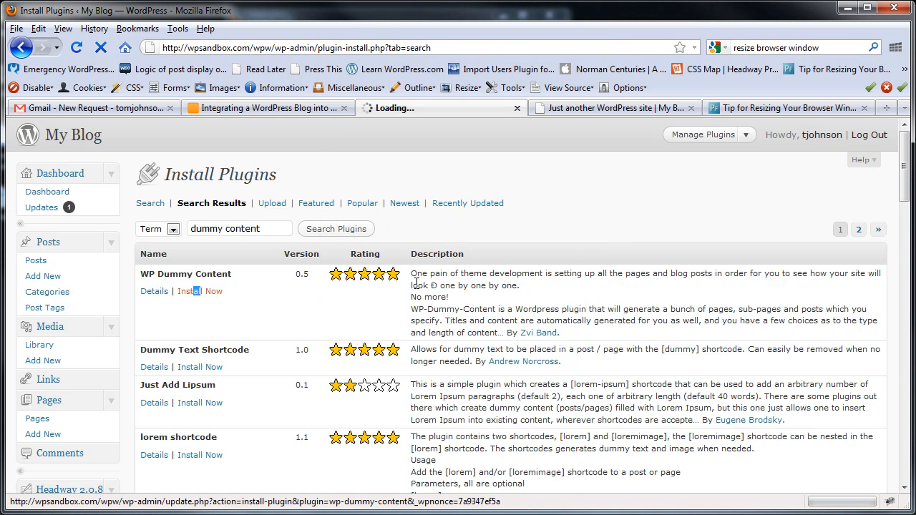
{"action": "left_click", "coordinate": [200, 291]}
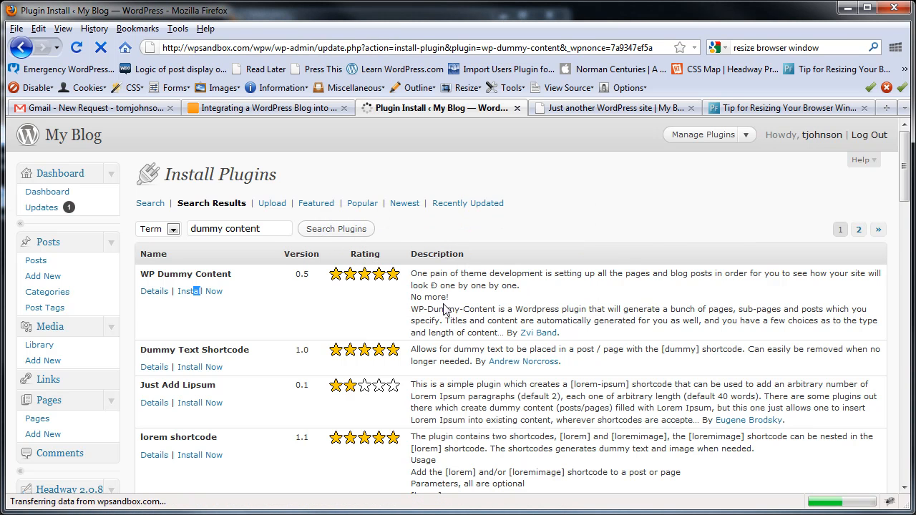
{"action": "left_click", "coordinate": [200, 291]}
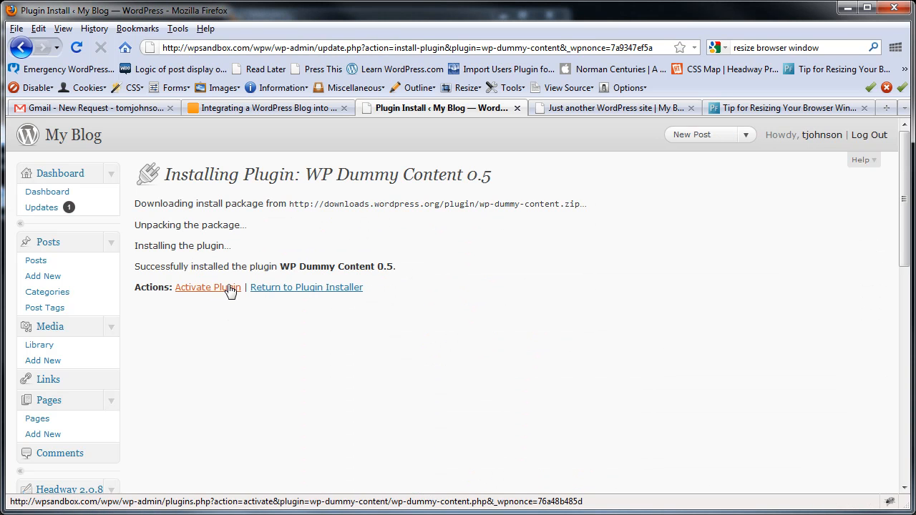
{"action": "left_click", "coordinate": [208, 287]}
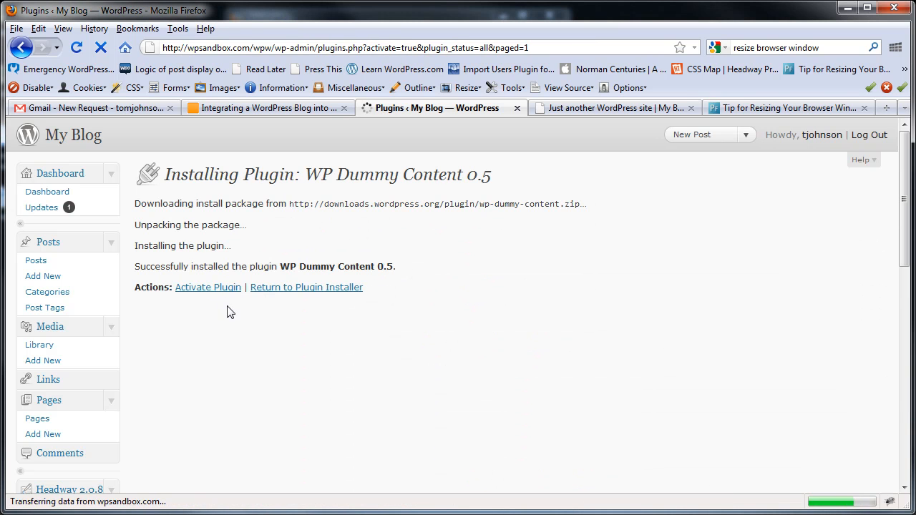
{"action": "left_click", "coordinate": [208, 287]}
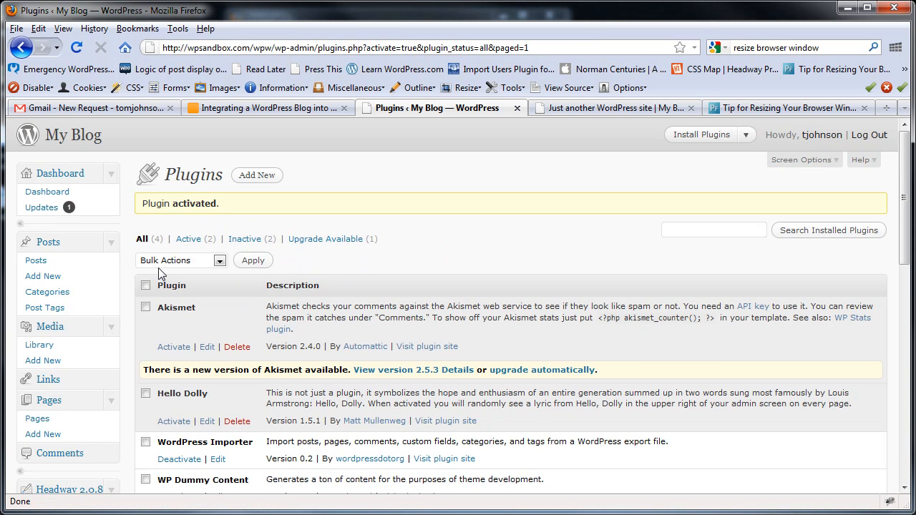
- Open Settings > Dummy Content from the lower admin sidebar
{"action": "scroll", "scroll_direction": "down", "scroll_amount": 3}
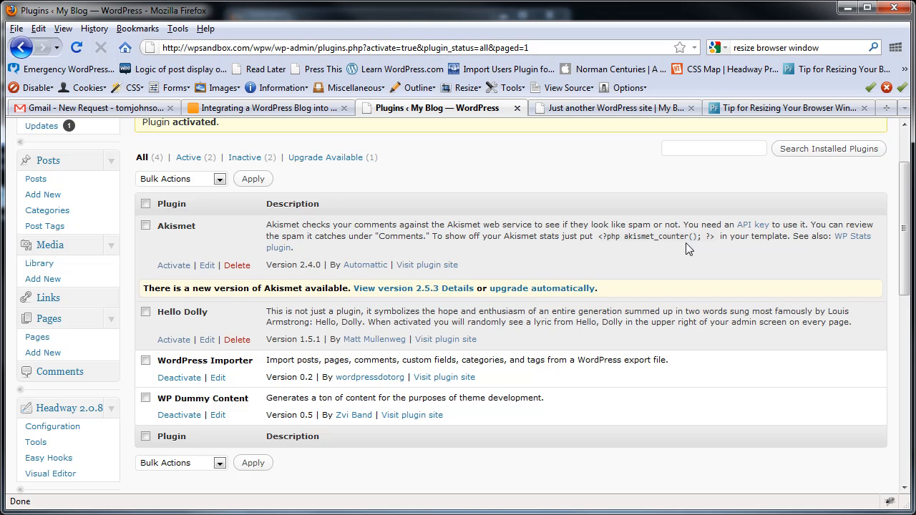
{"action": "scroll", "scroll_direction": "down", "scroll_amount": 3}
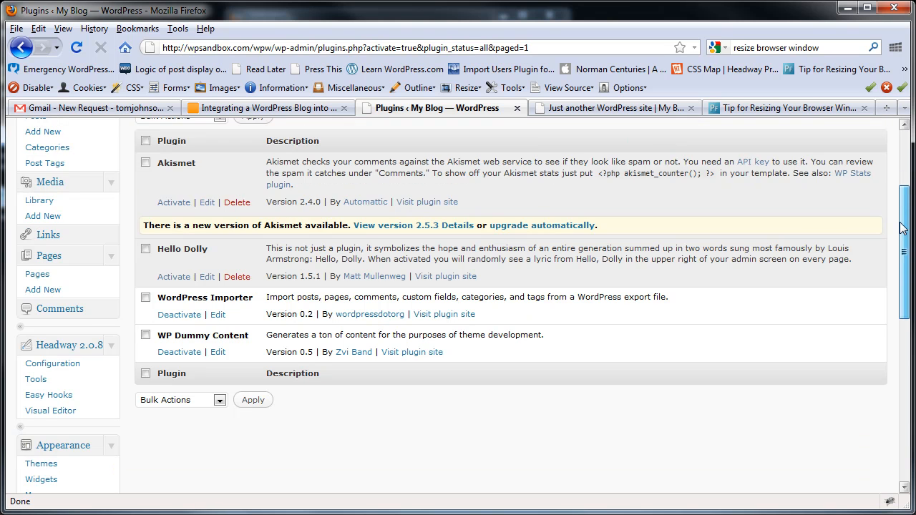
{"action": "scroll", "scroll_direction": "down", "scroll_amount": 3}
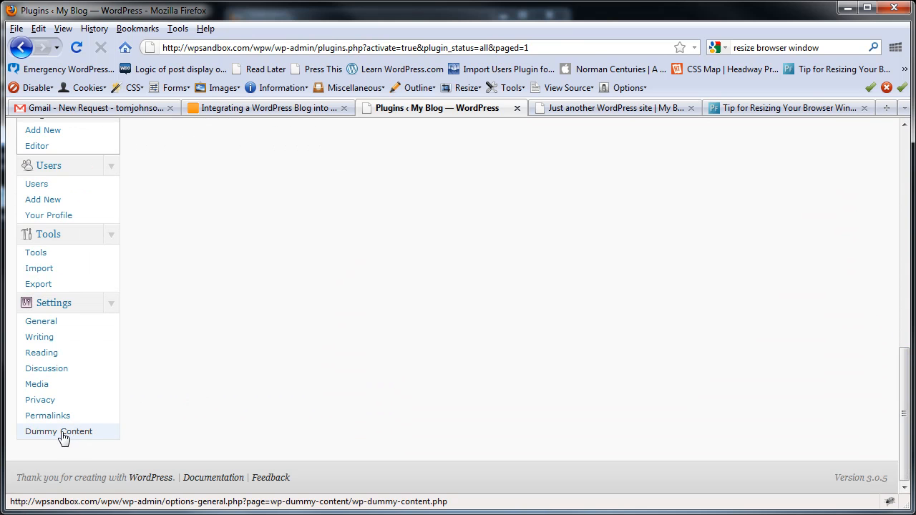
{"action": "left_click", "coordinate": [59, 431]}
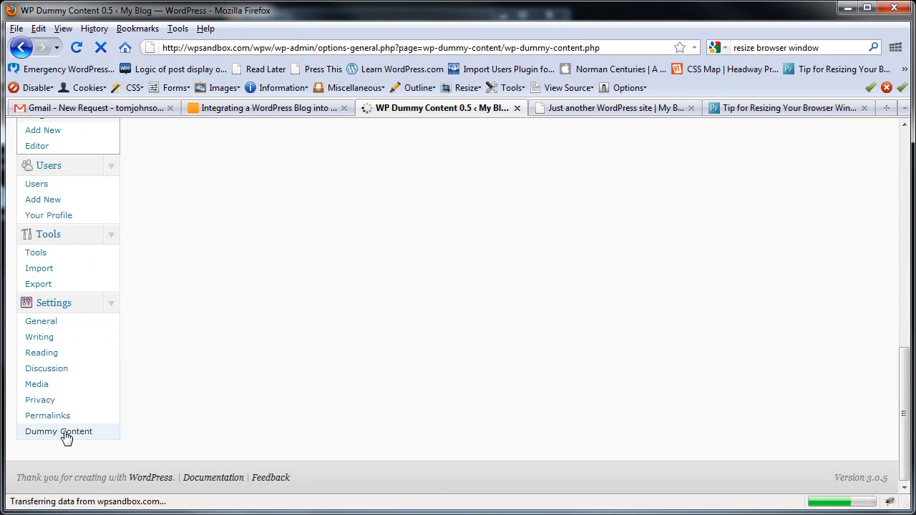
- Configure 20 top-level pages with 2 sub pages each and no parent
{"action": "left_click", "coordinate": [58, 431]}
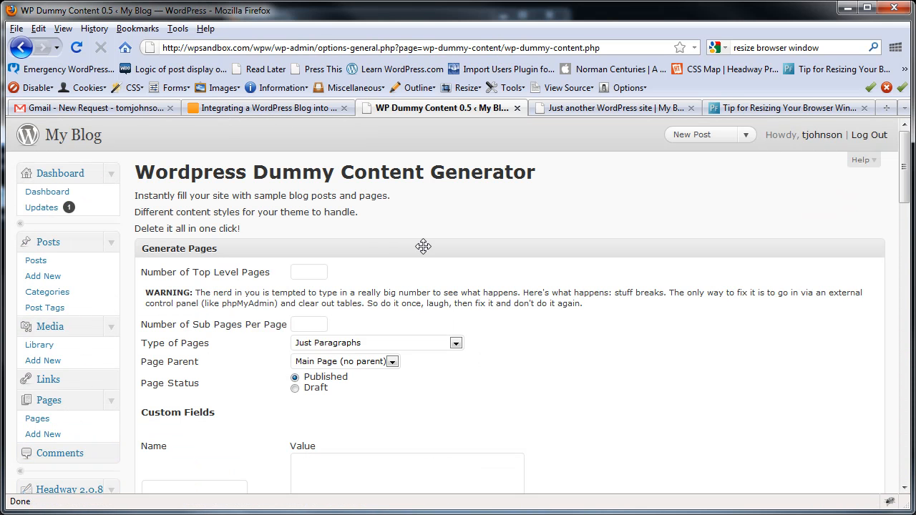
{"action": "mouse_move", "coordinate": [322, 330]}
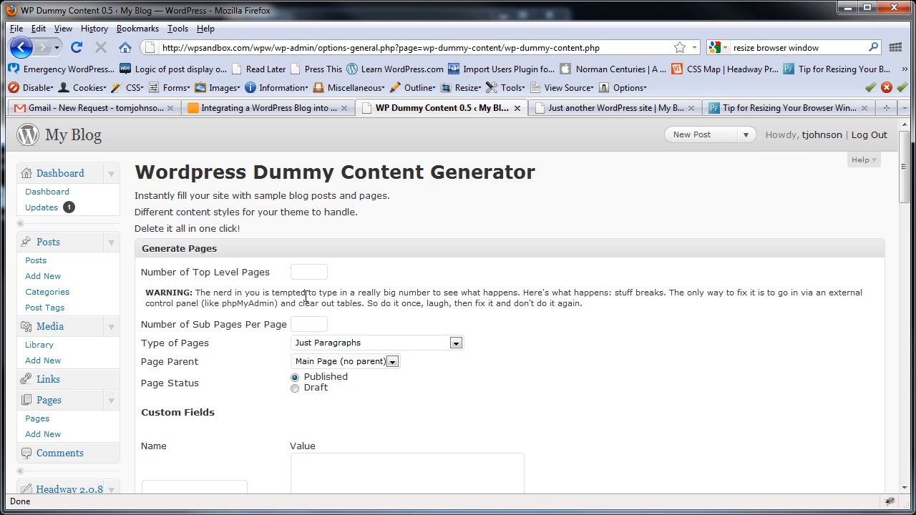
{"action": "left_click", "coordinate": [309, 272]}
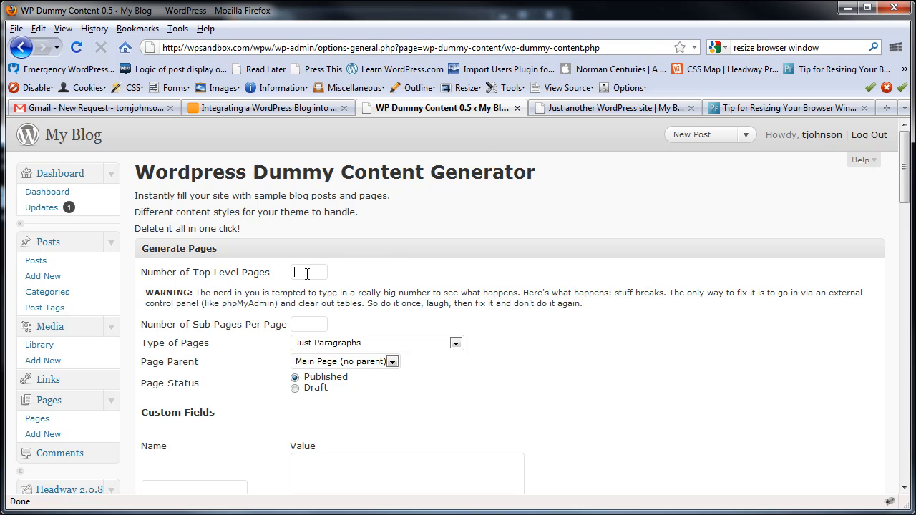
{"action": "type", "text": "20"}
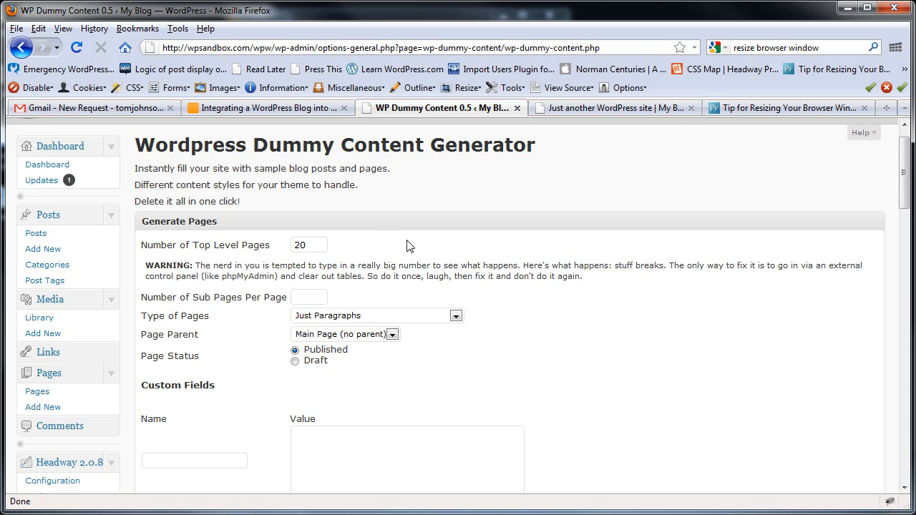
{"action": "left_click", "coordinate": [310, 297]}
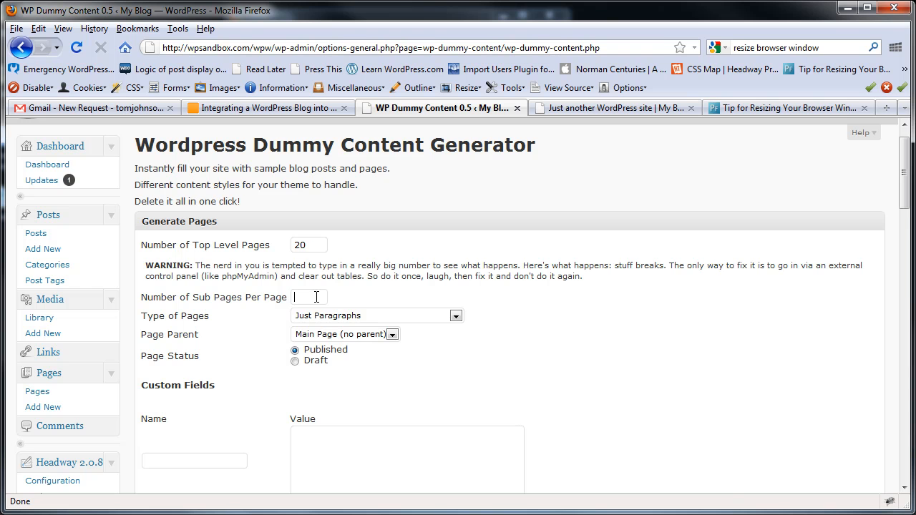
{"action": "type", "text": "2"}
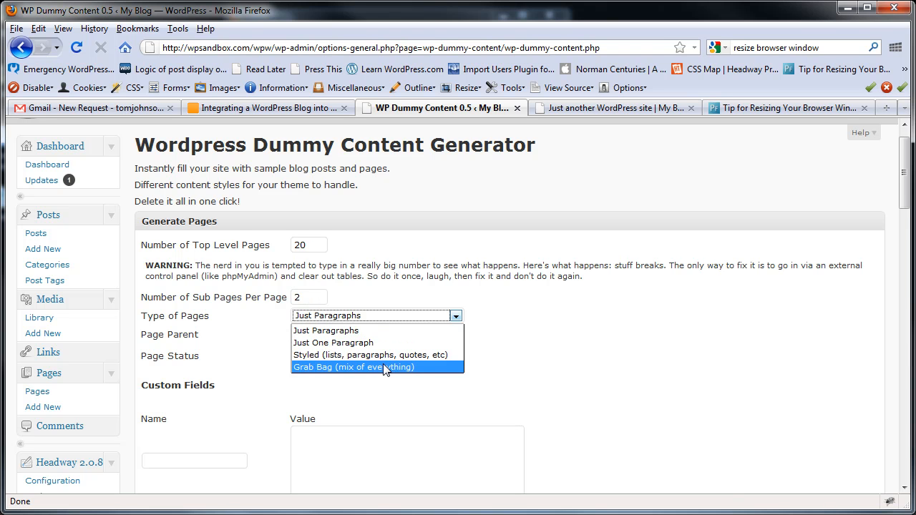
{"action": "left_click", "coordinate": [353, 368]}
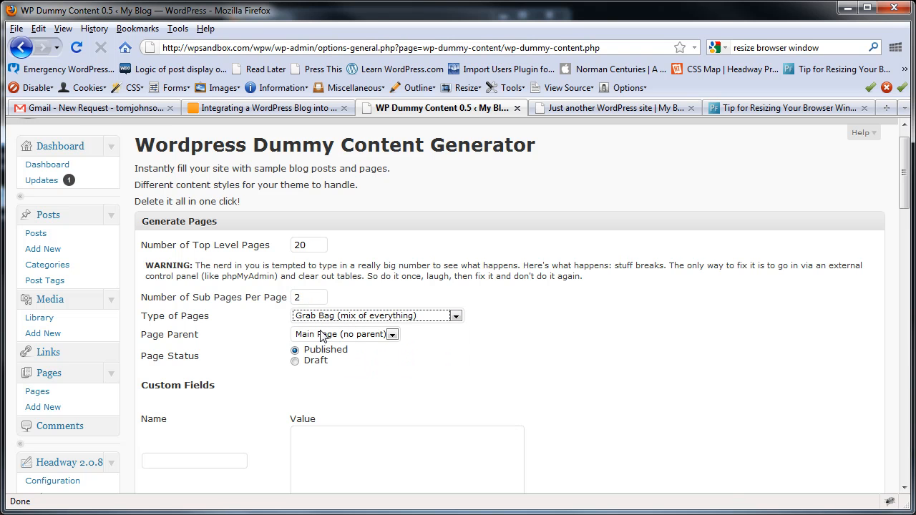
{"action": "mouse_move", "coordinate": [330, 375]}
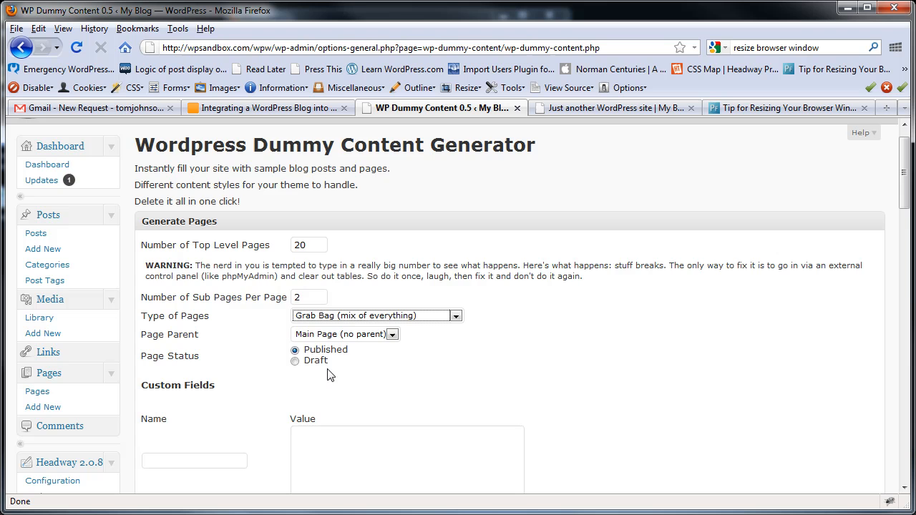
- Run page generation with 'Aaaand.... ENGAGE!' until Run Complete
{"action": "scroll", "scroll_direction": "down", "scroll_amount": 3}
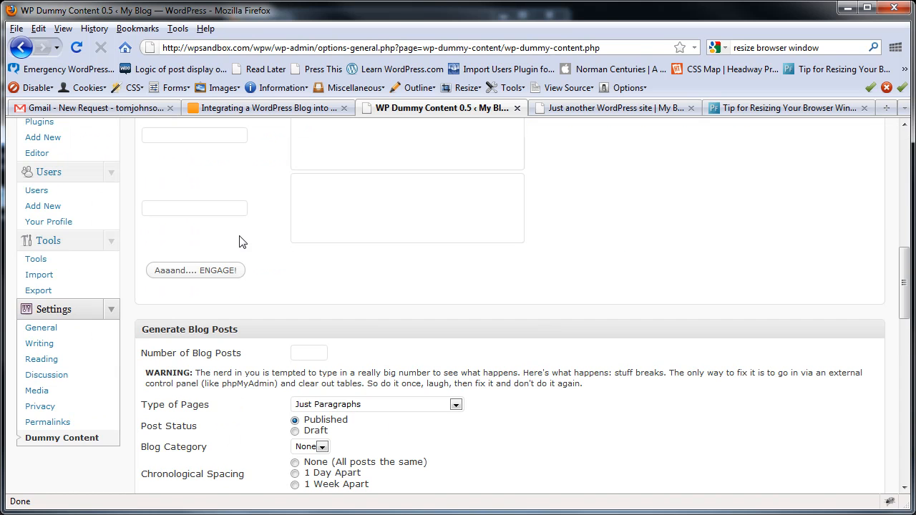
{"action": "left_click", "coordinate": [195, 270]}
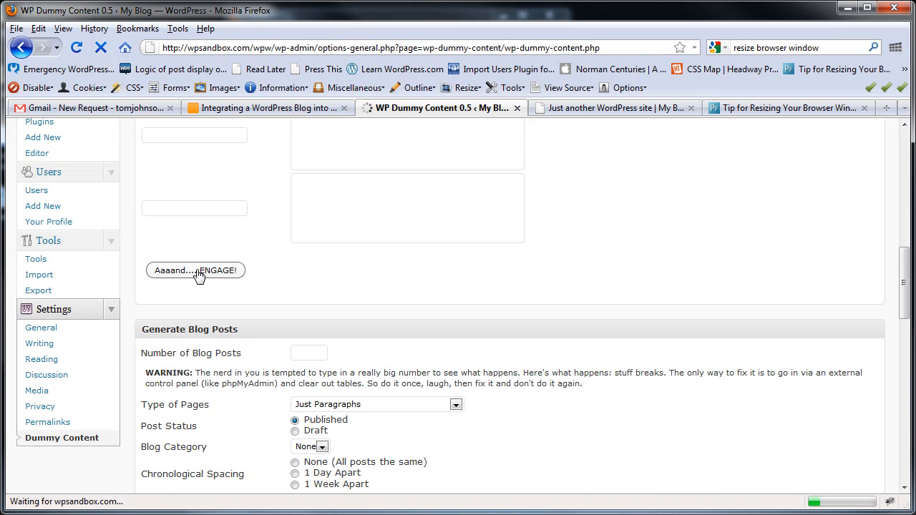
{"action": "left_click", "coordinate": [196, 270]}
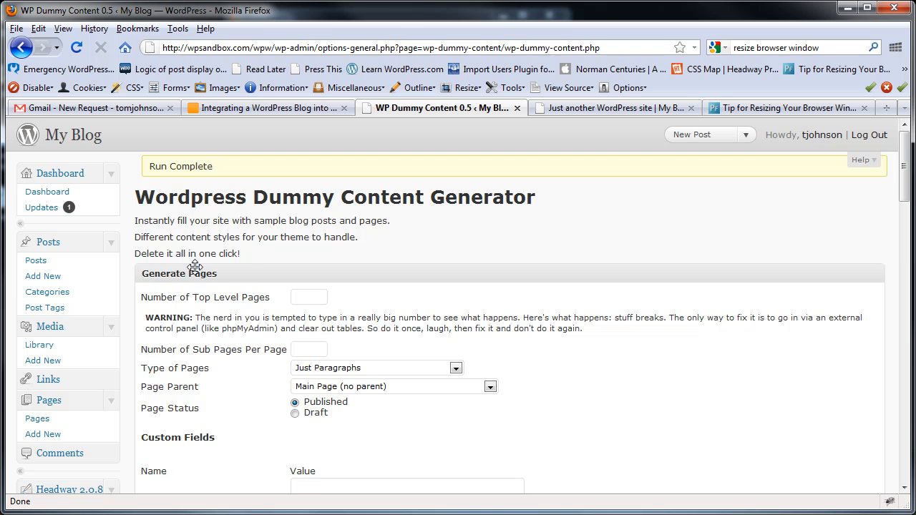
{"action": "scroll", "scroll_direction": "down", "scroll_amount": 3}
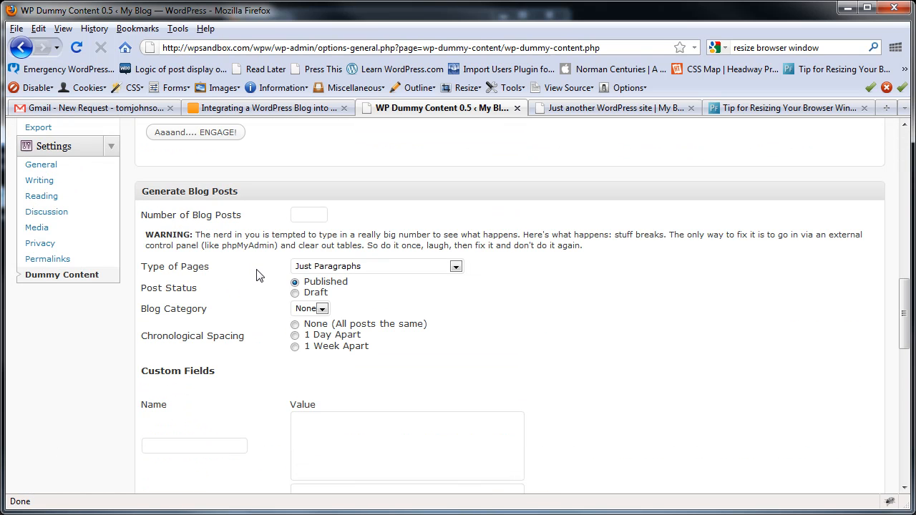
- Set 25 blog posts with Grab Bag mixed content
{"action": "left_click", "coordinate": [308, 215]}
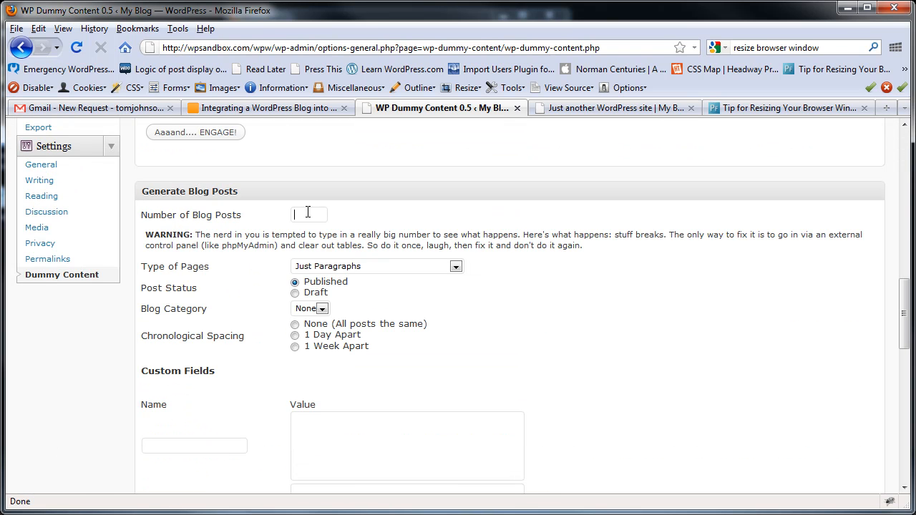
{"action": "type", "text": "25"}
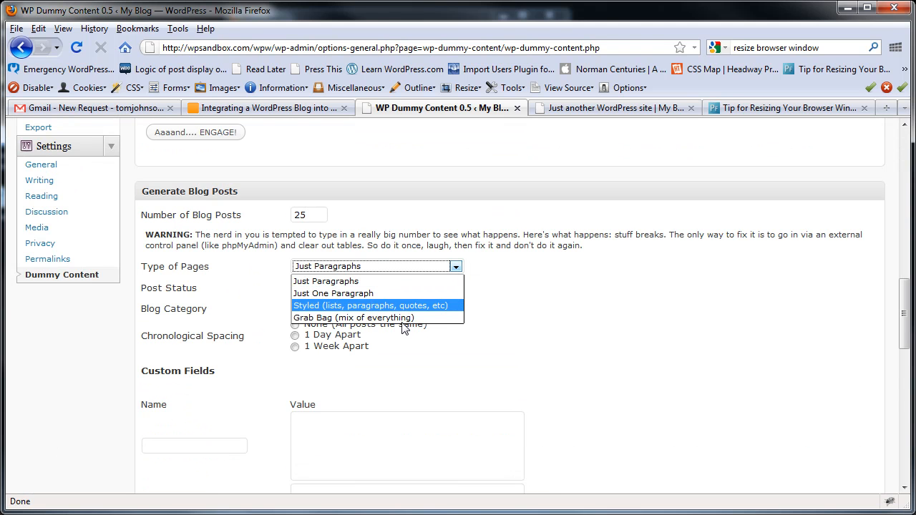
{"action": "left_click", "coordinate": [354, 317]}
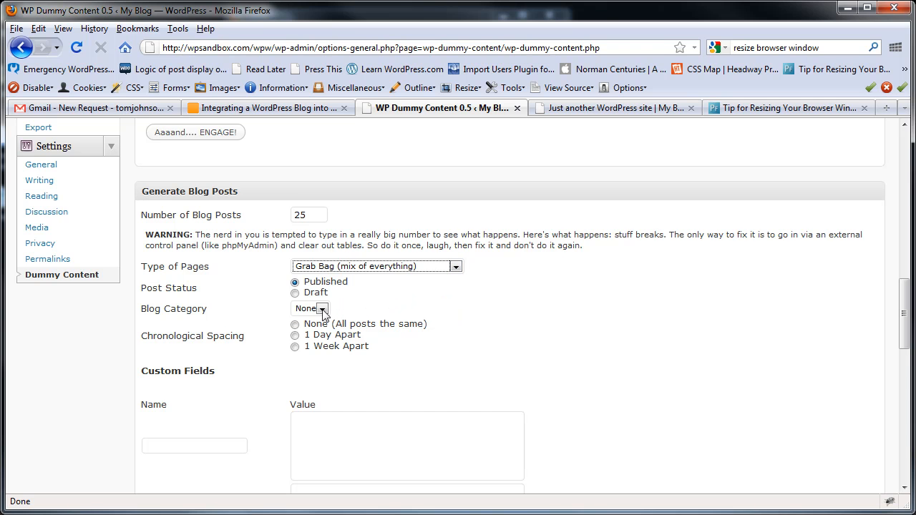
{"action": "left_click", "coordinate": [322, 308]}
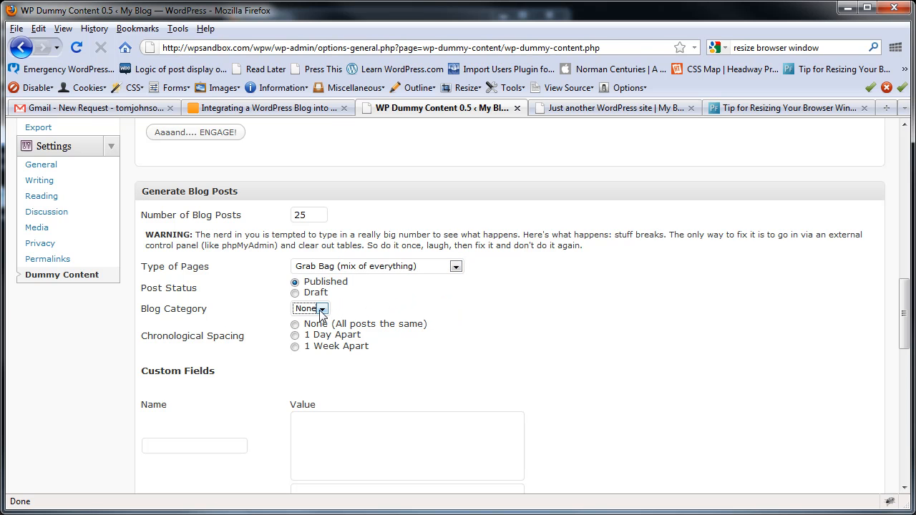
- Space the posts one day apart and generate them with ENGAGE
{"action": "scroll", "scroll_direction": "down", "scroll_amount": 3}
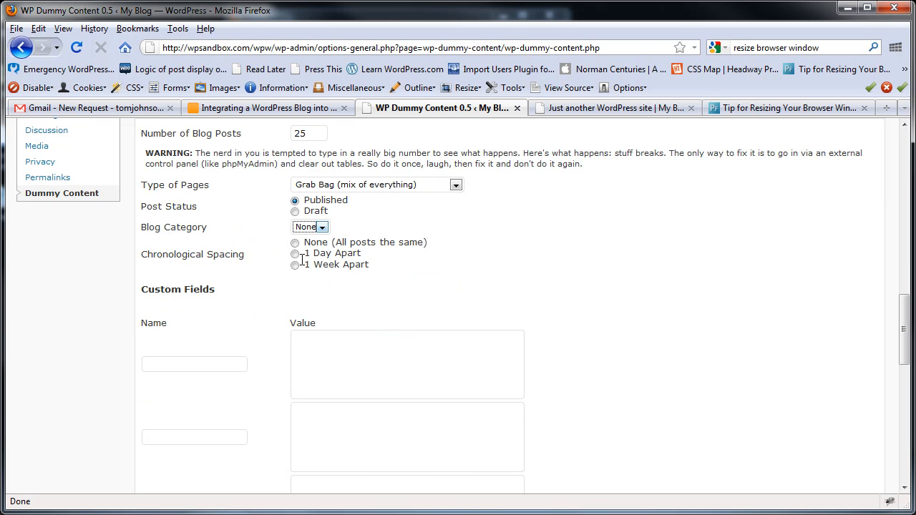
{"action": "left_click", "coordinate": [295, 265]}
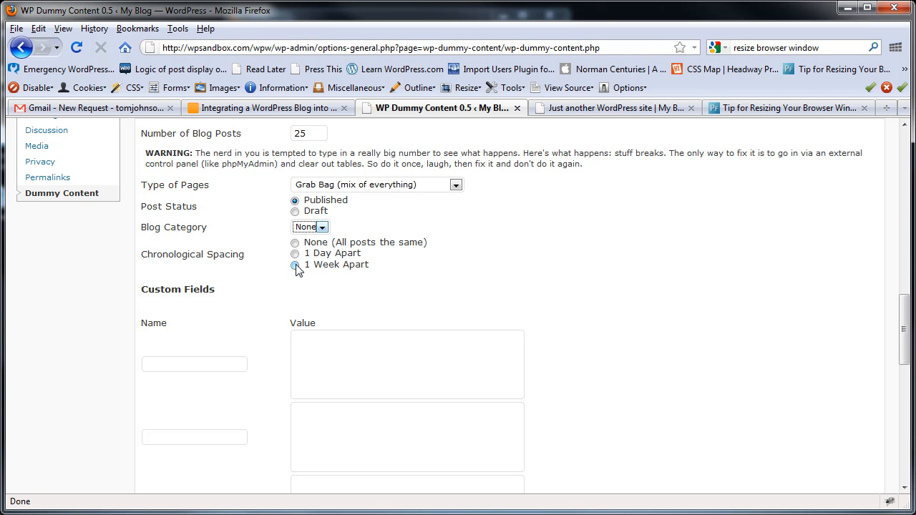
{"action": "scroll", "scroll_direction": "down", "scroll_amount": 3}
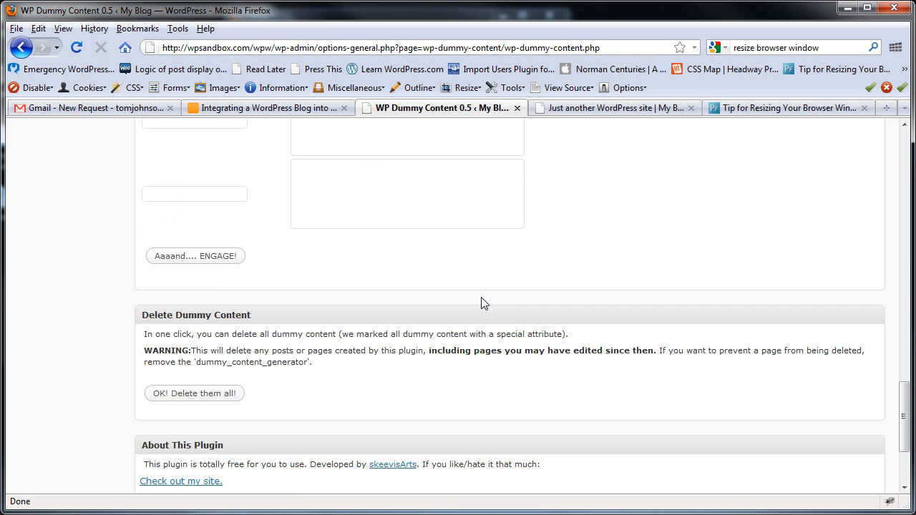
{"action": "scroll", "scroll_direction": "down", "scroll_amount": 3}
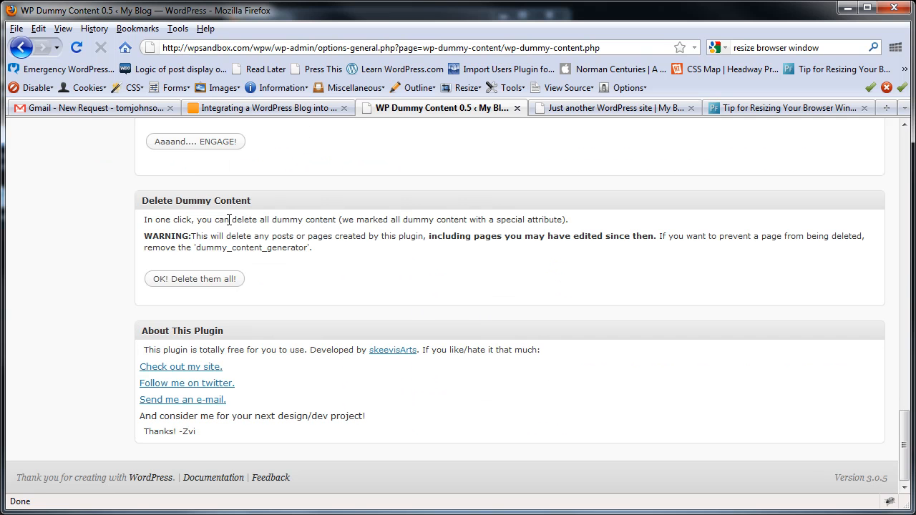
{"action": "left_click", "coordinate": [196, 141]}
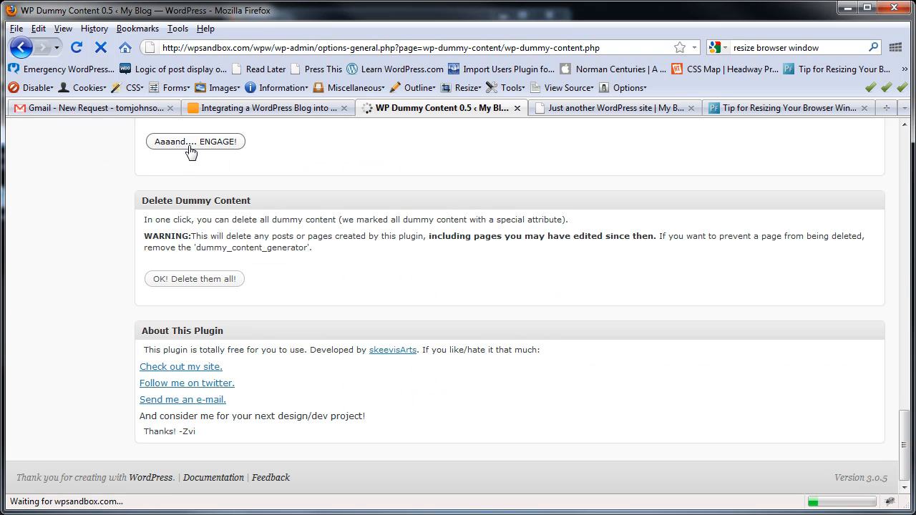
{"action": "left_click", "coordinate": [194, 141]}
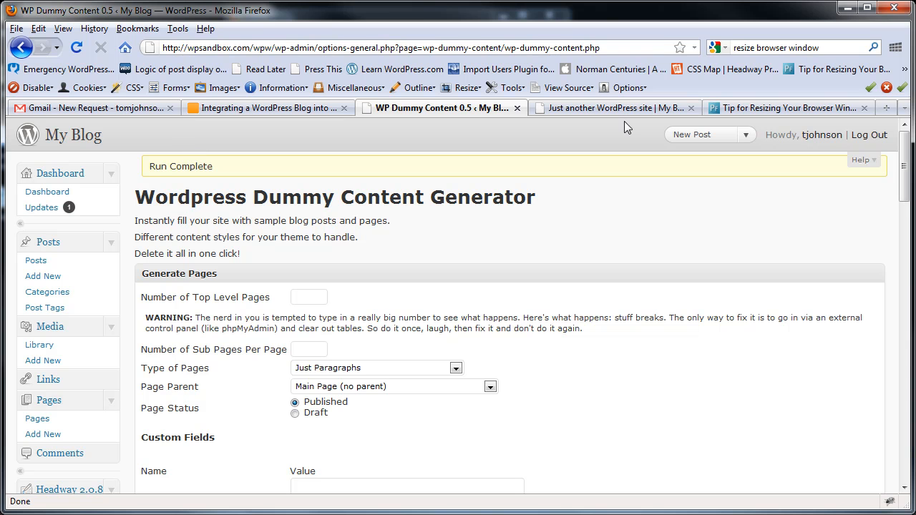
{"action": "left_click", "coordinate": [614, 108]}
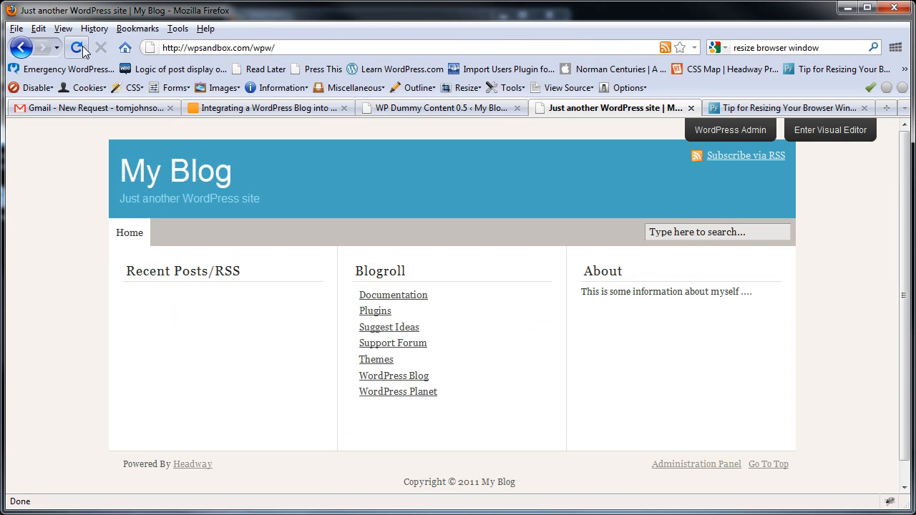
{"action": "left_click", "coordinate": [77, 47]}
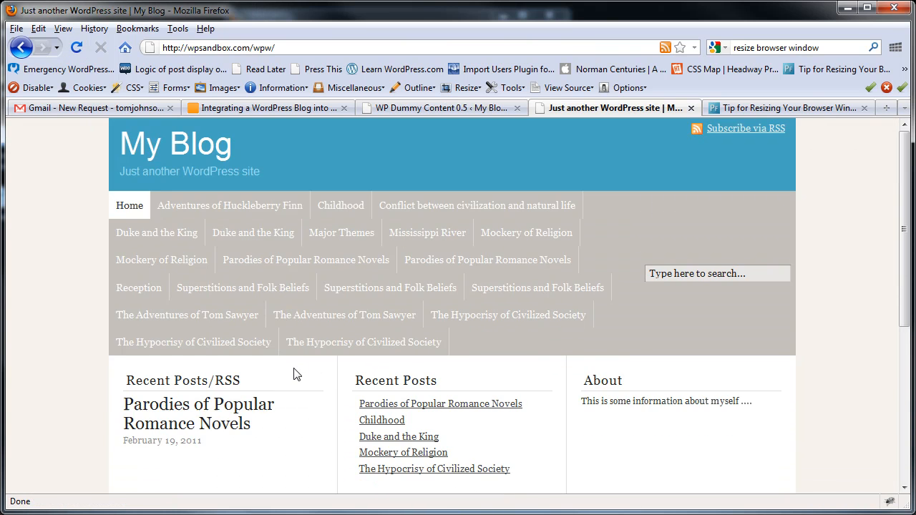
{"action": "scroll", "scroll_direction": "down", "scroll_amount": 3}
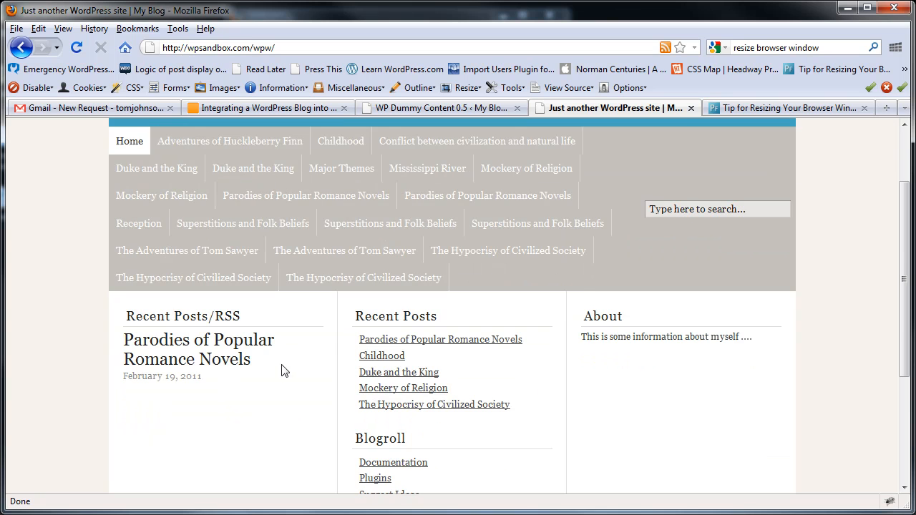
{"action": "scroll", "scroll_direction": "down", "scroll_amount": 3}
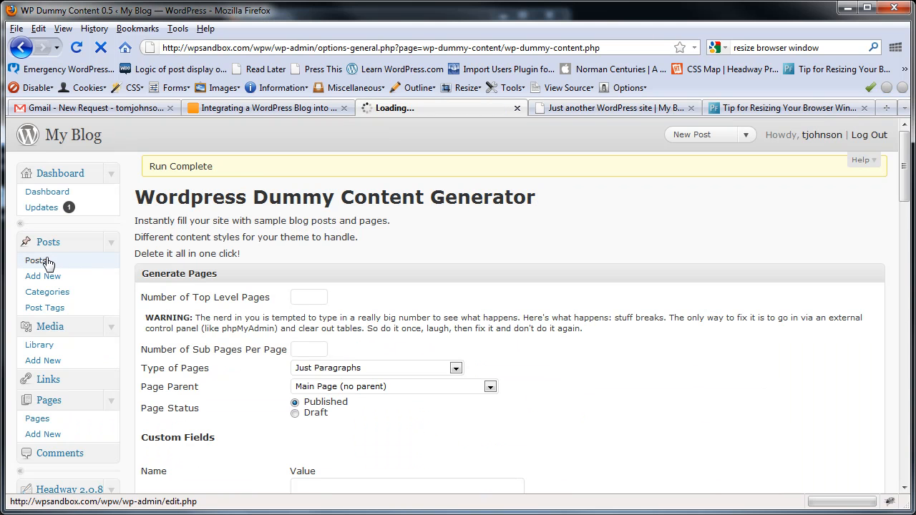
- Open Posts and scroll through the 25 published posts dated one day apart
{"action": "left_click", "coordinate": [36, 260]}
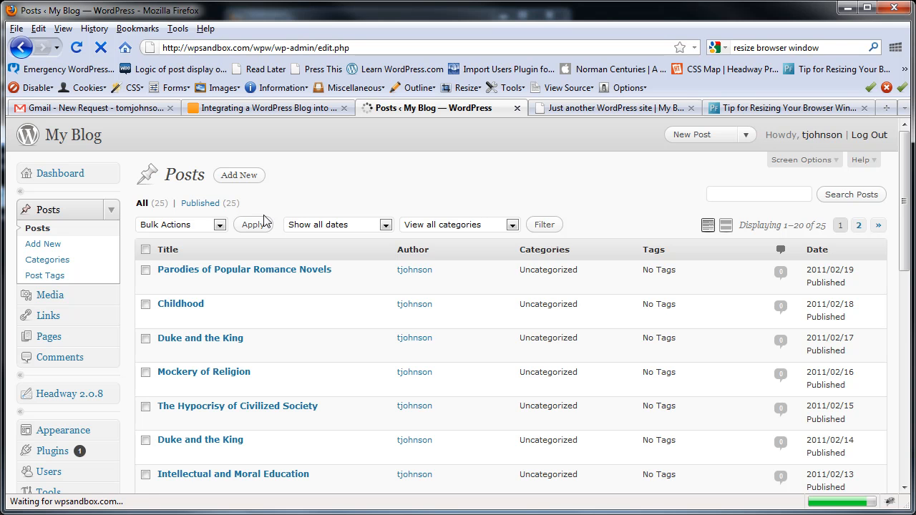
{"action": "scroll", "scroll_direction": "down", "scroll_amount": 3}
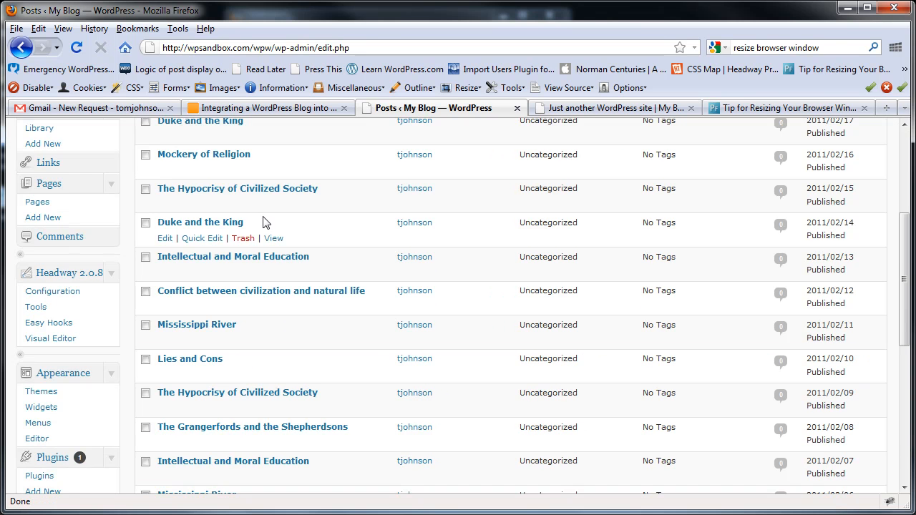
{"action": "scroll", "scroll_direction": "down", "scroll_amount": 3}
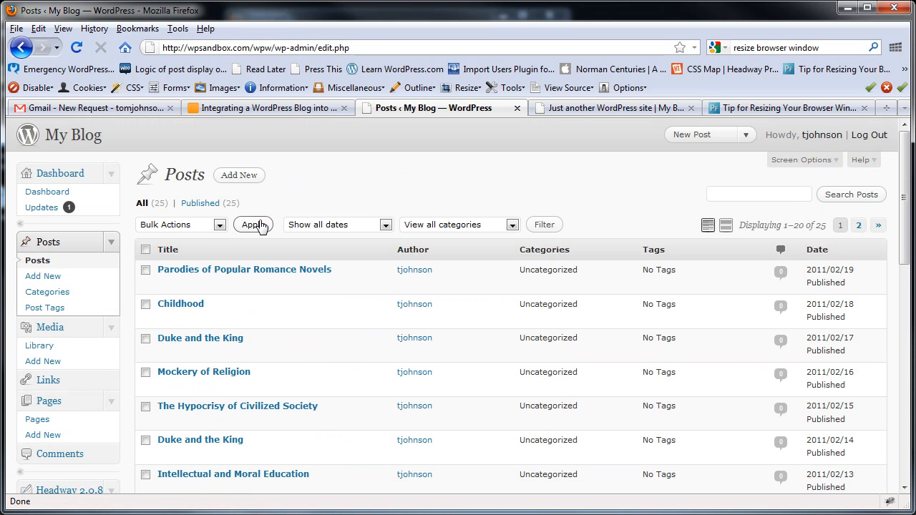
{"action": "mouse_move", "coordinate": [292, 208]}
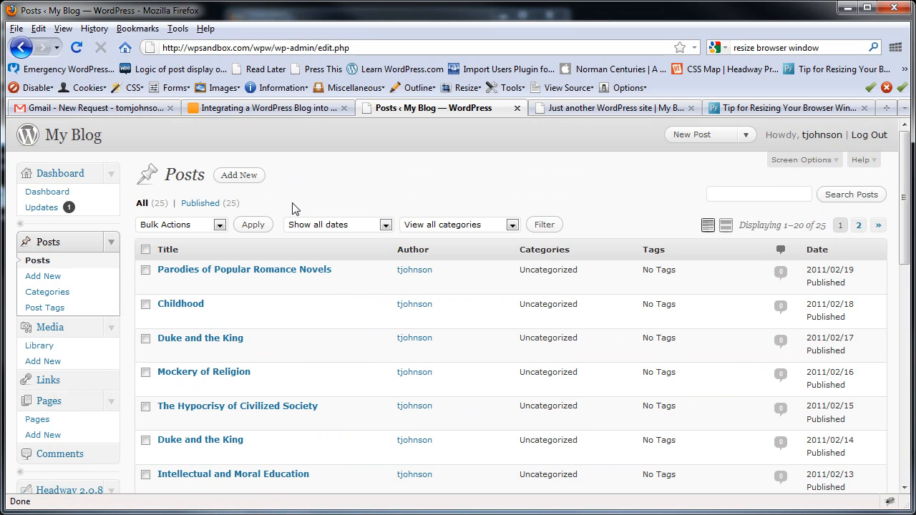